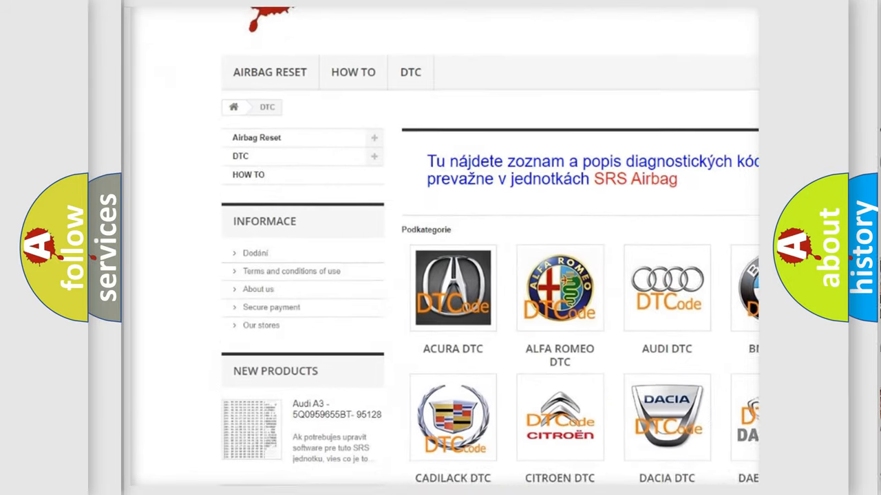
Scroll the DTC category page past the car brand logos to the B-code list.
scroll("down", 3)
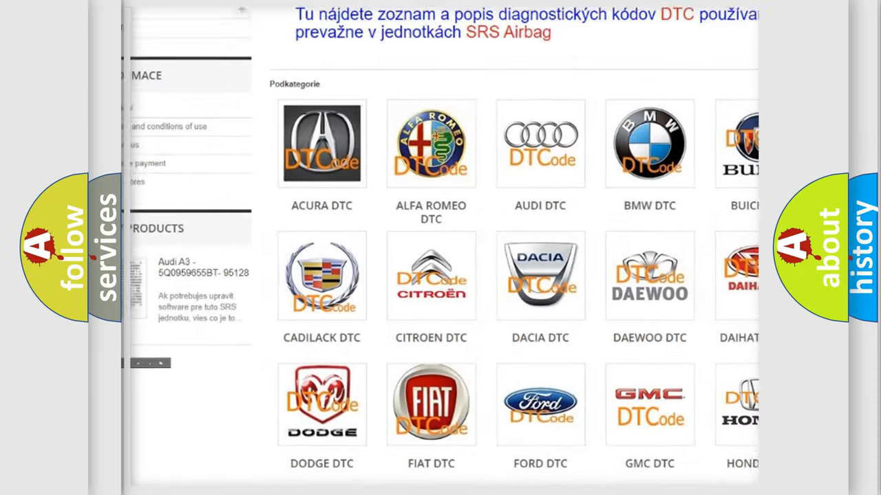
scroll("down", 3)
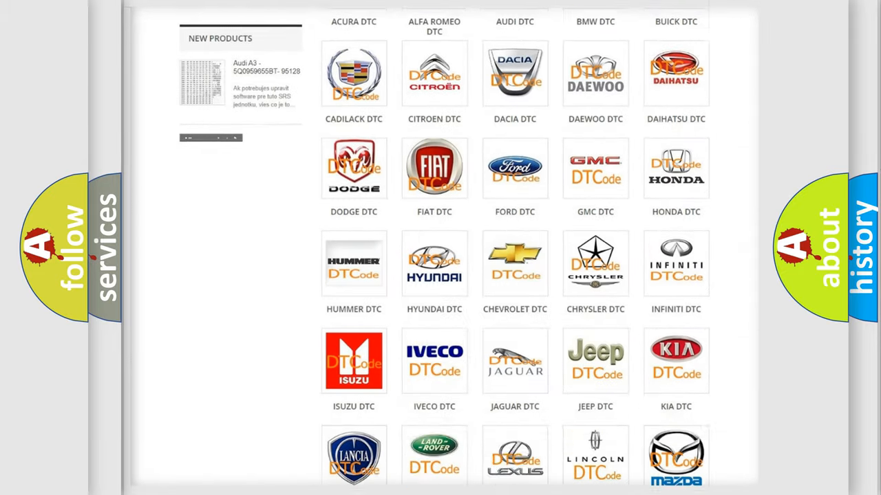
scroll("down", 3)
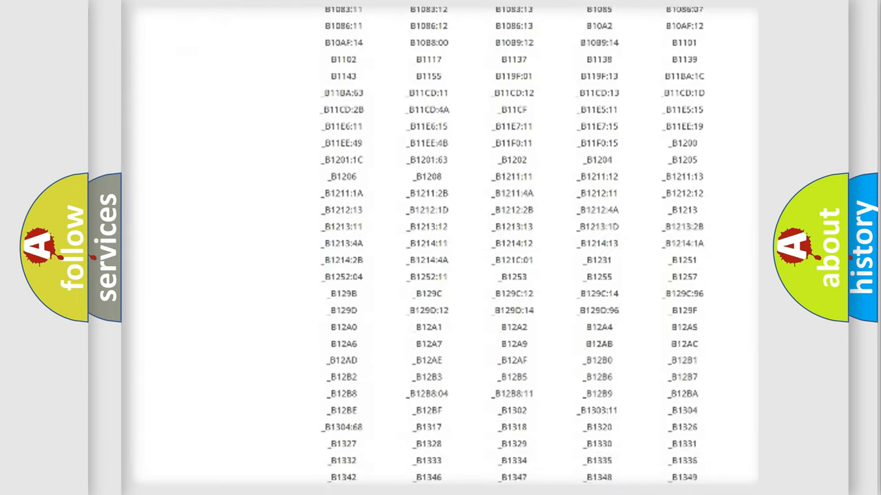
scroll("down", 3)
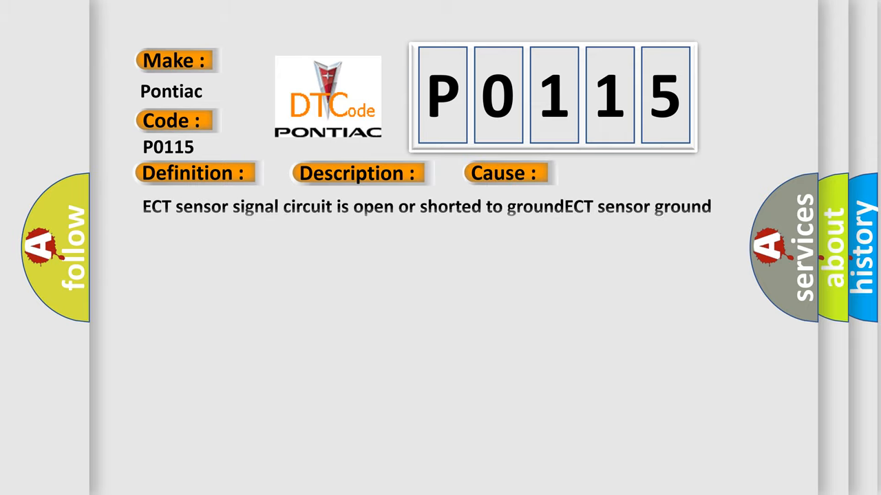
Let the Pontiac P0115 card finish animating its ECT sensor definition and causes.
left_click(503, 172)
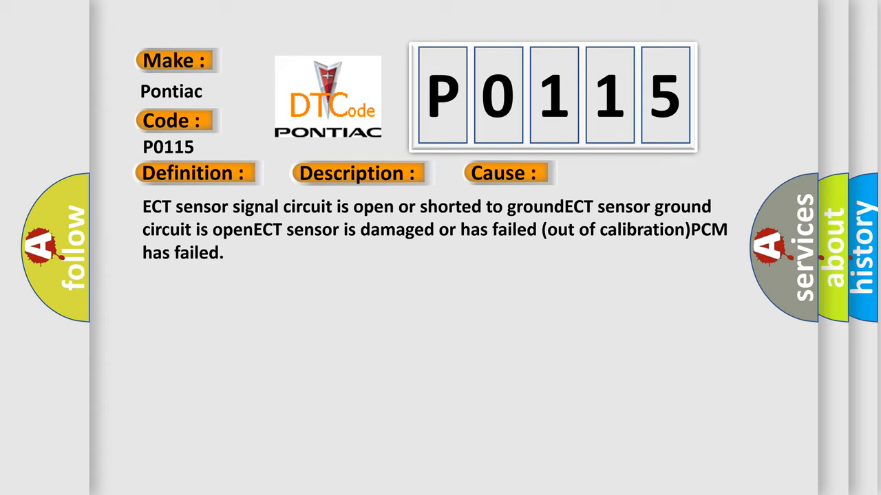